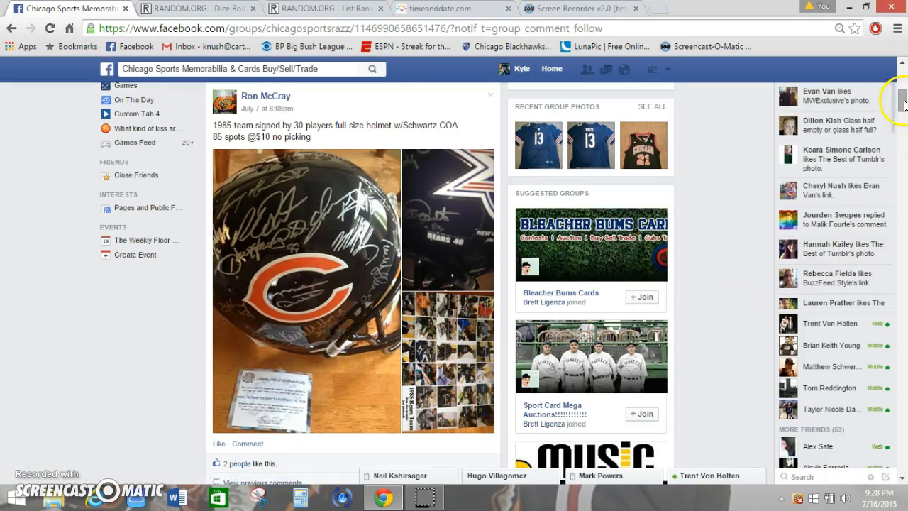
Step: Check the time tab, then expand the comment's numbered spot list with See More
{"action": "scroll", "scroll_direction": "down", "scroll_amount": 3}
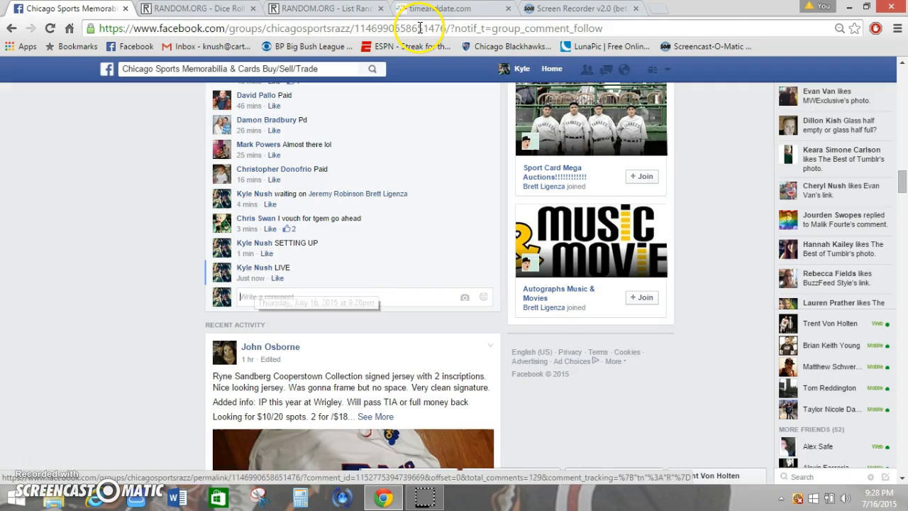
{"action": "left_click", "coordinate": [451, 8]}
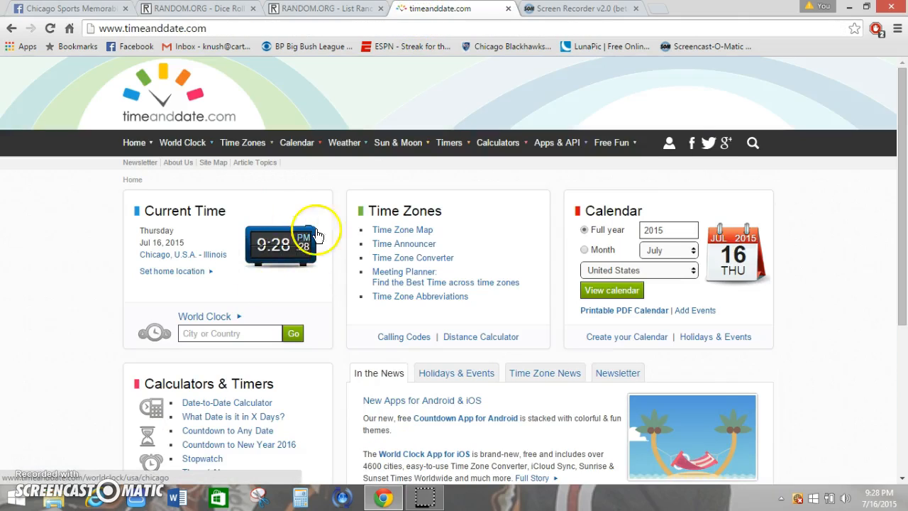
{"action": "mouse_move", "coordinate": [399, 170]}
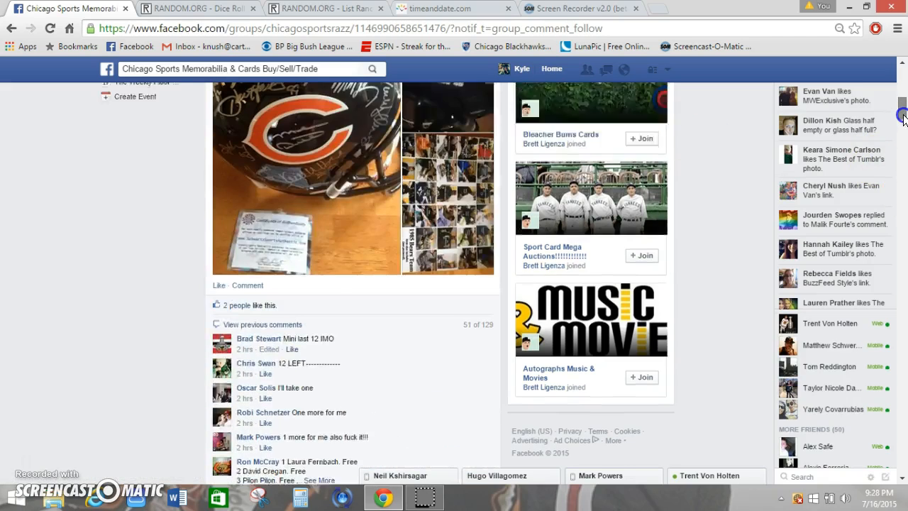
{"action": "scroll", "scroll_direction": "up", "scroll_amount": 3}
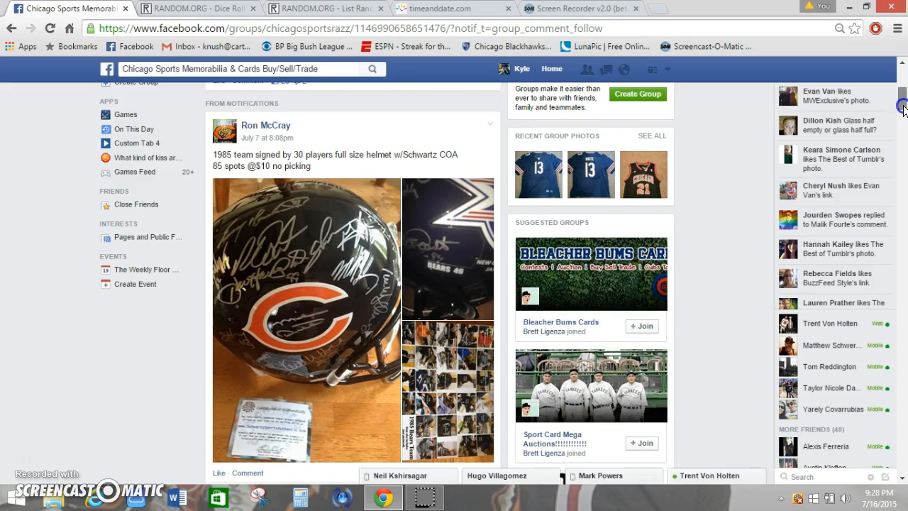
{"action": "scroll", "scroll_direction": "down", "scroll_amount": 3}
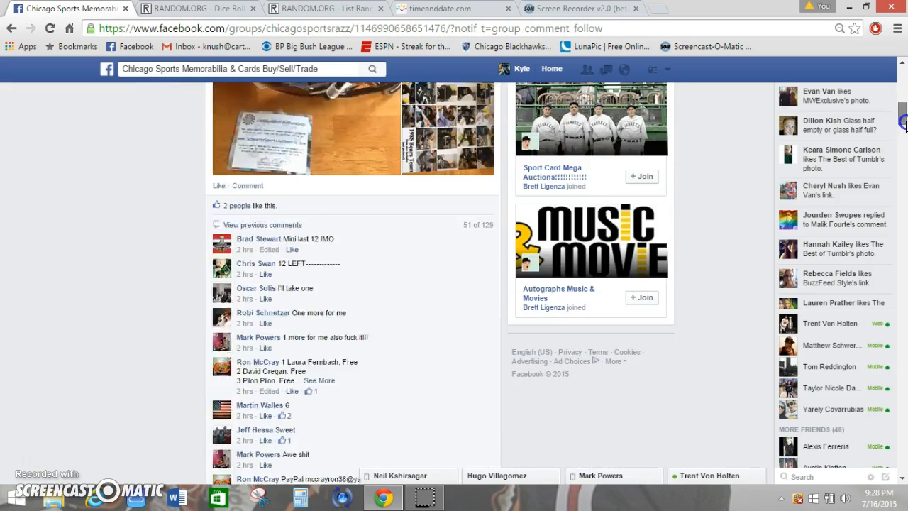
{"action": "left_click", "coordinate": [319, 380]}
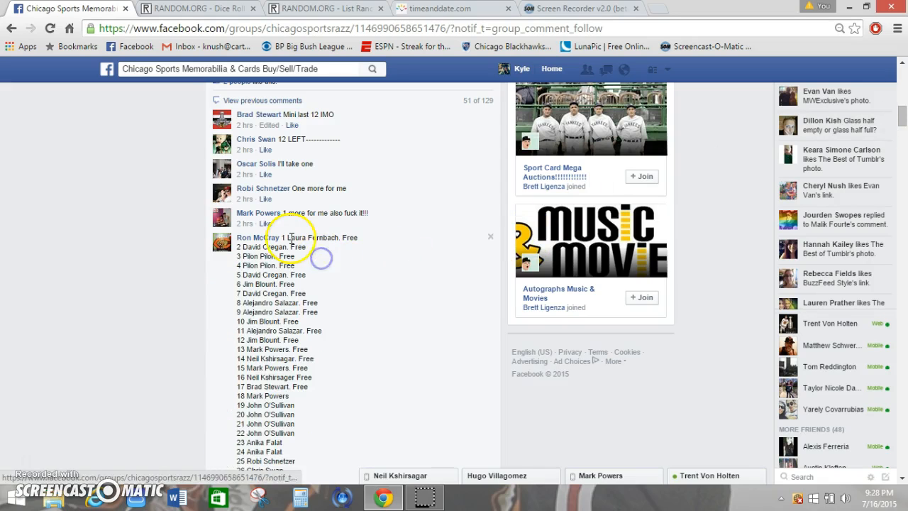
Step: Select the full name list from spot 1 through spot 85
{"action": "scroll", "scroll_direction": "down", "scroll_amount": 3}
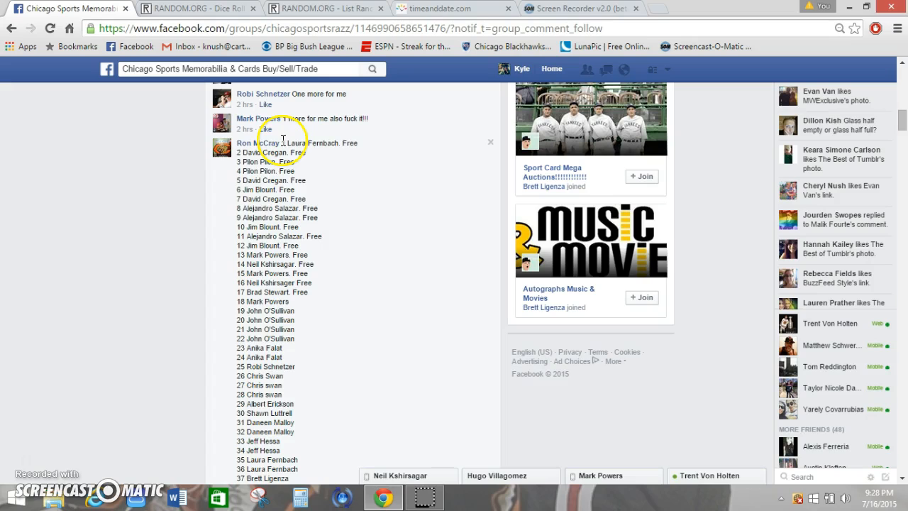
{"action": "left_click_drag", "start_coordinate": [284, 142], "coordinate": [323, 468]}
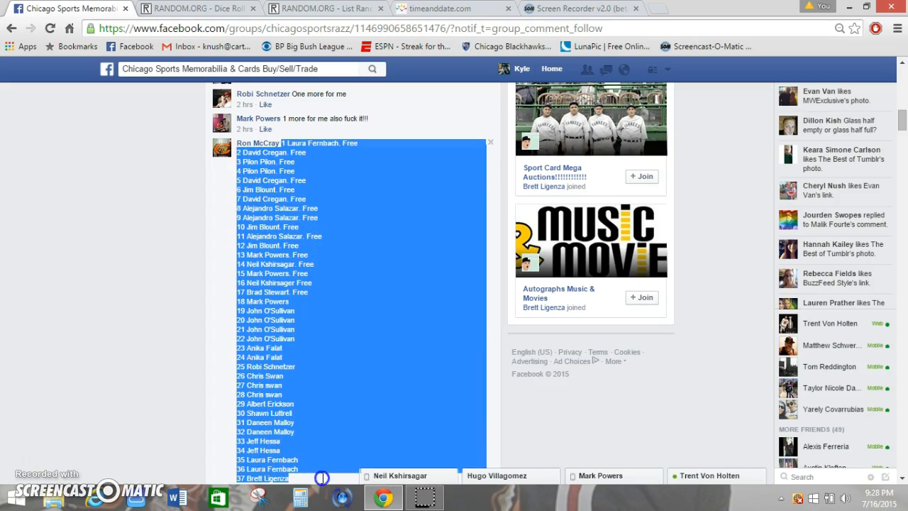
{"action": "scroll", "scroll_direction": "down", "scroll_amount": 3}
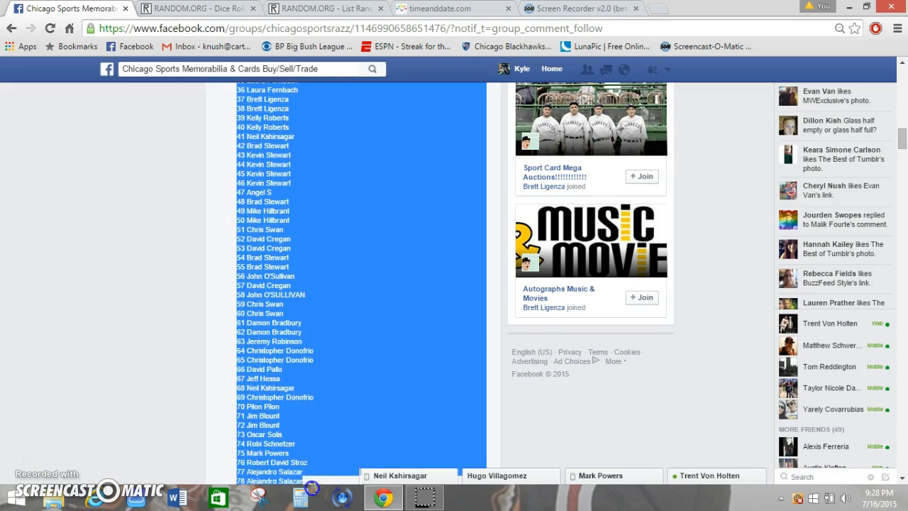
{"action": "scroll", "scroll_direction": "down", "scroll_amount": 3}
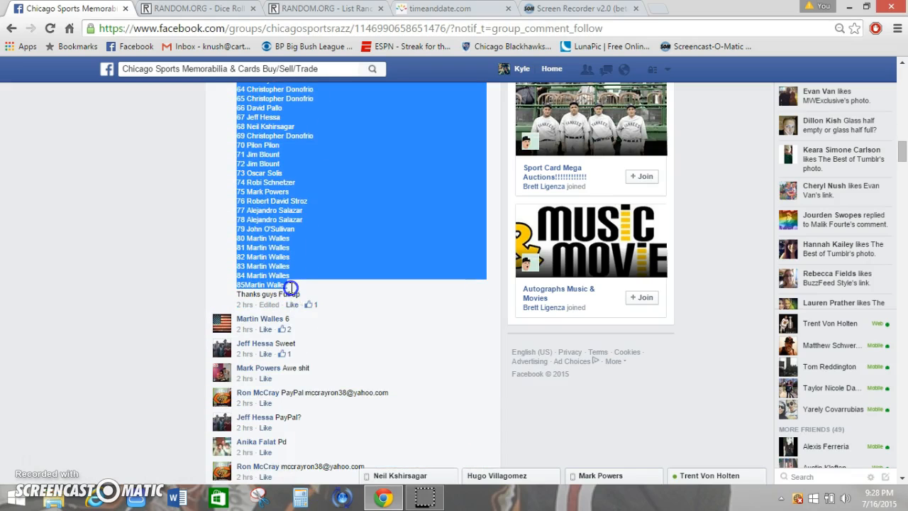
{"action": "mouse_move", "coordinate": [348, 254]}
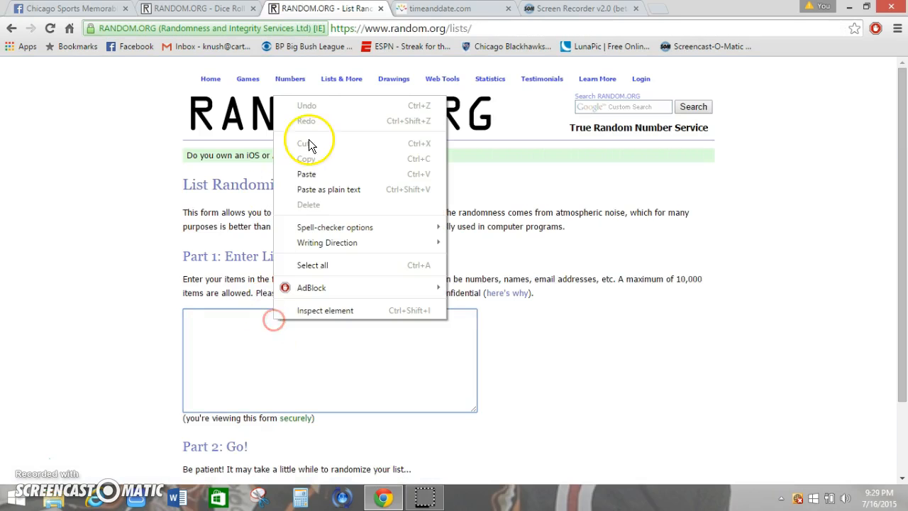
Step: Paste the 85 numbered names into the List Randomizer box and scroll to check them
{"action": "left_click", "coordinate": [306, 173]}
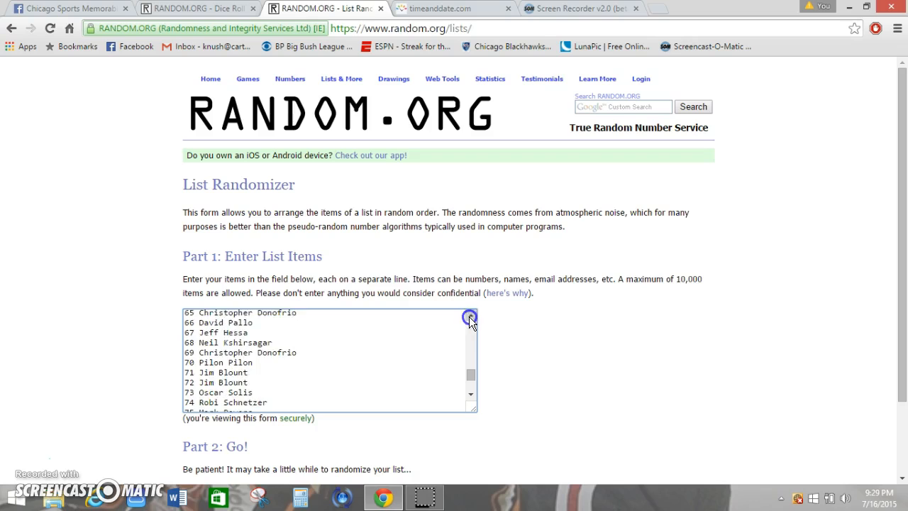
{"action": "scroll", "scroll_direction": "up", "scroll_amount": 3}
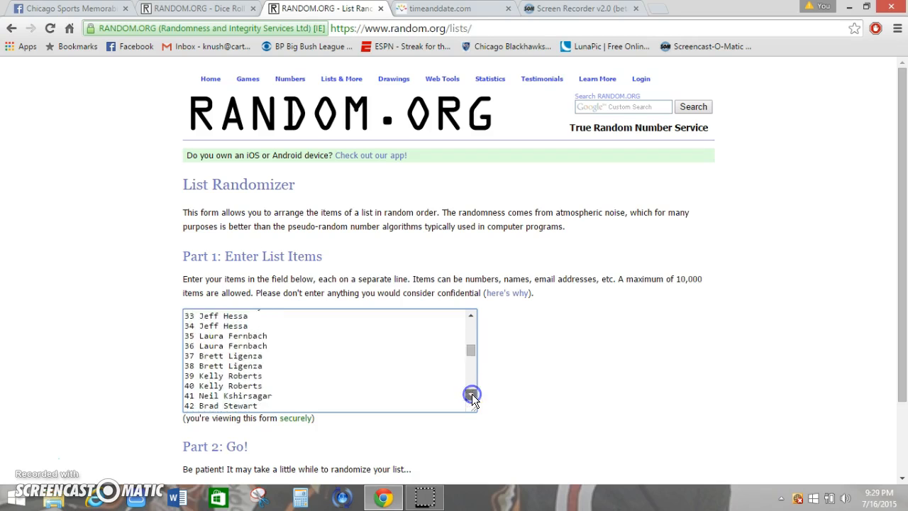
{"action": "scroll", "scroll_direction": "down", "scroll_amount": 3}
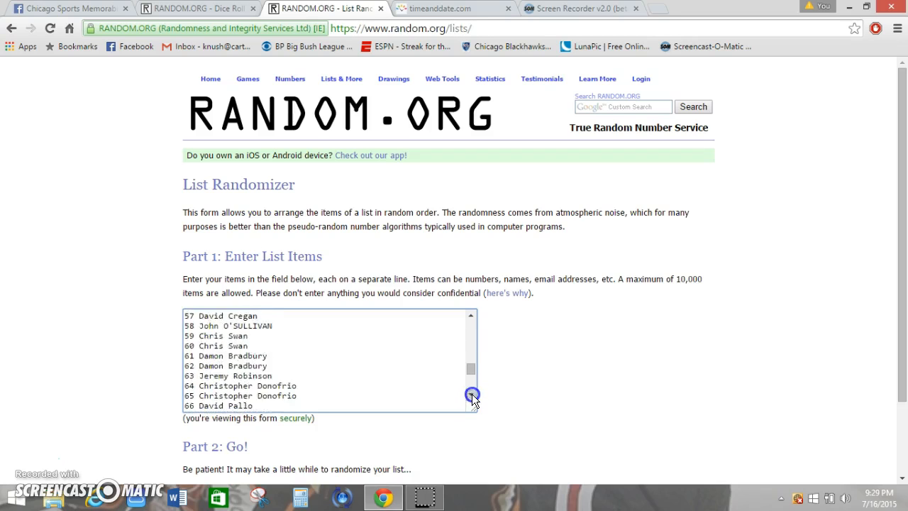
{"action": "scroll", "scroll_direction": "down", "scroll_amount": 3}
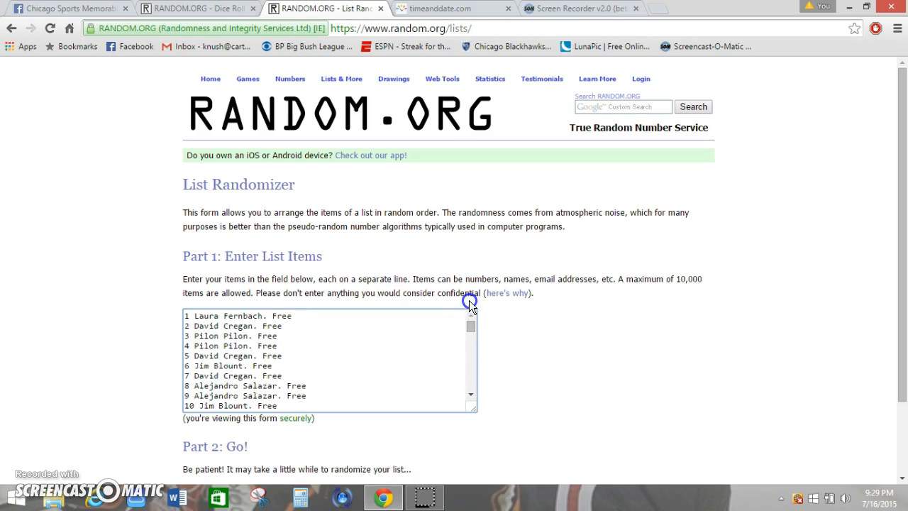
Step: Roll two dice on the Dice Roller, getting 1 and 3, then return to the list
{"action": "left_click", "coordinate": [199, 8]}
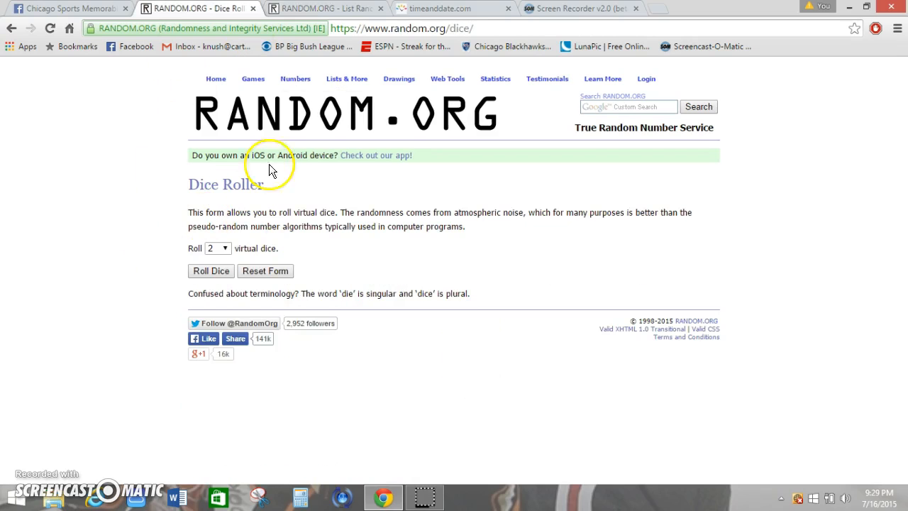
{"action": "left_click", "coordinate": [211, 271]}
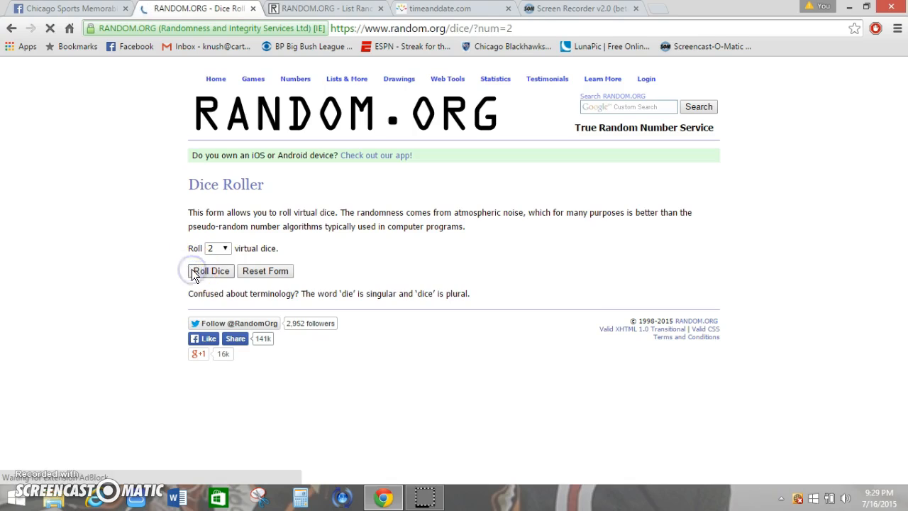
{"action": "left_click", "coordinate": [210, 271]}
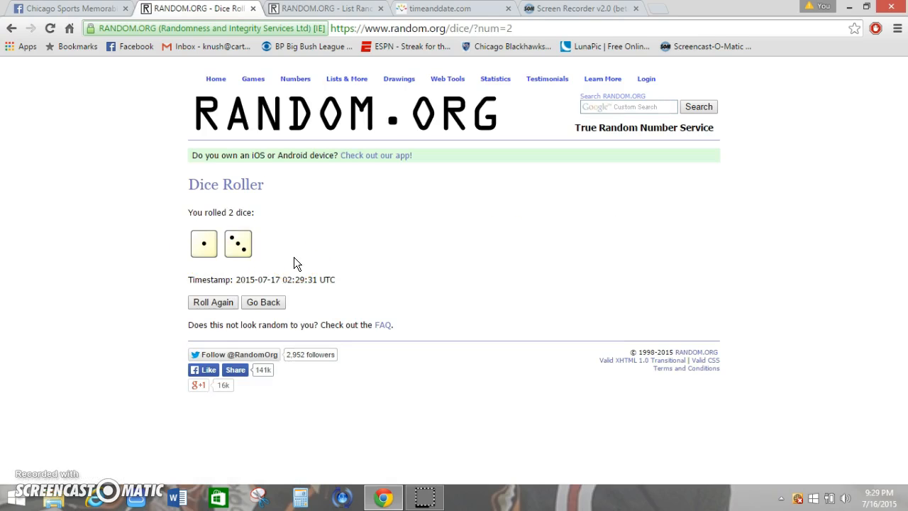
{"action": "left_click", "coordinate": [323, 7]}
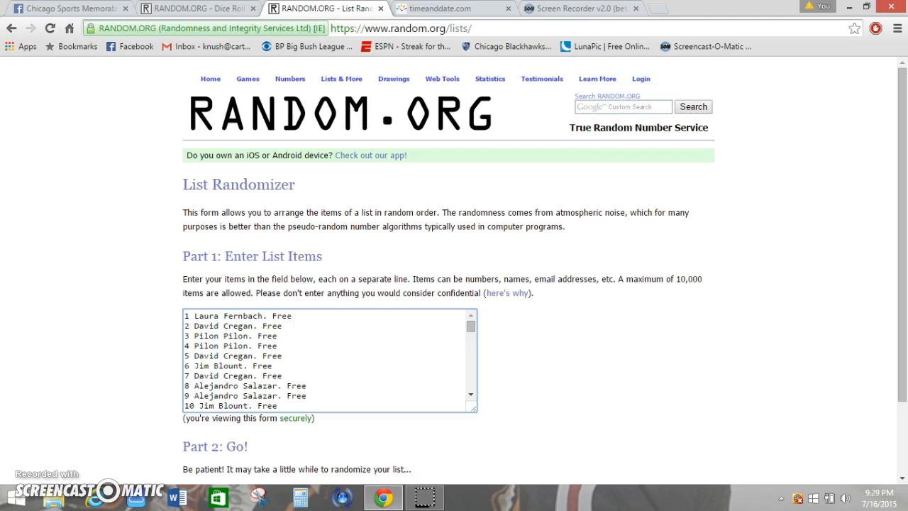
{"action": "scroll", "scroll_direction": "down", "scroll_amount": 3}
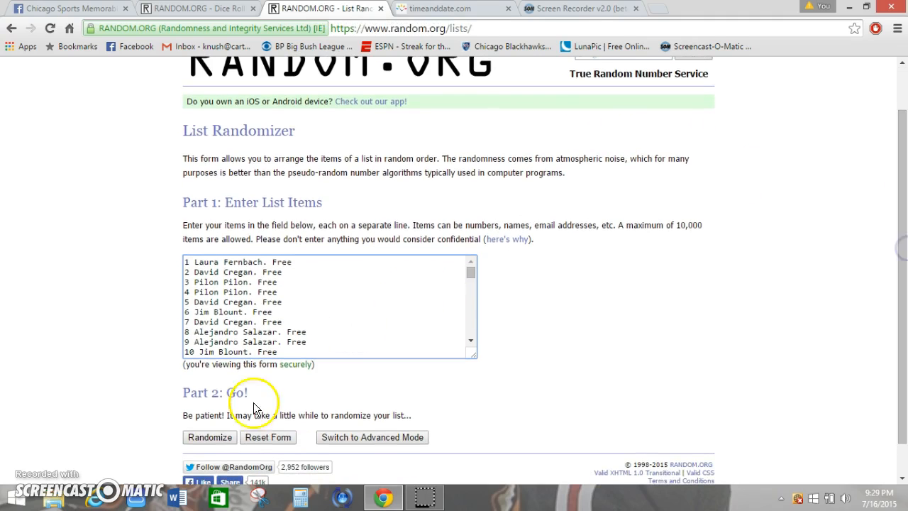
{"action": "left_click", "coordinate": [209, 437]}
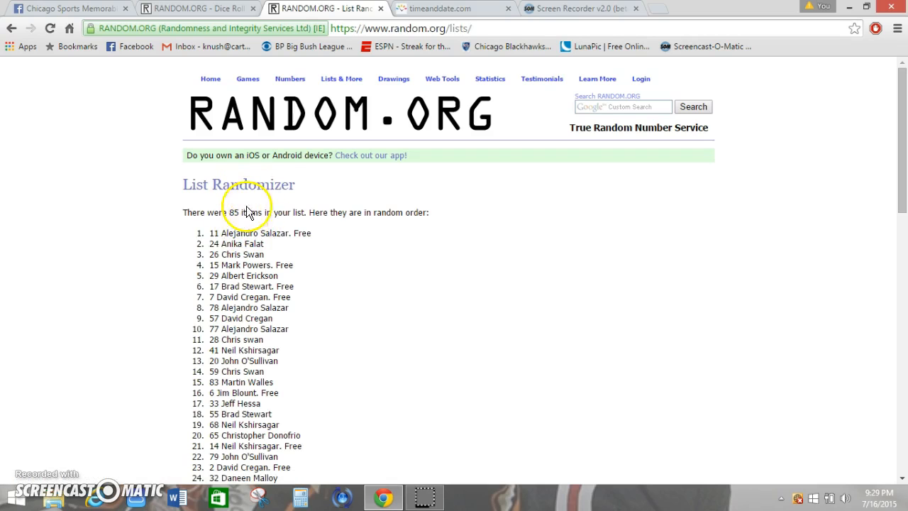
{"action": "scroll", "scroll_direction": "down", "scroll_amount": 3}
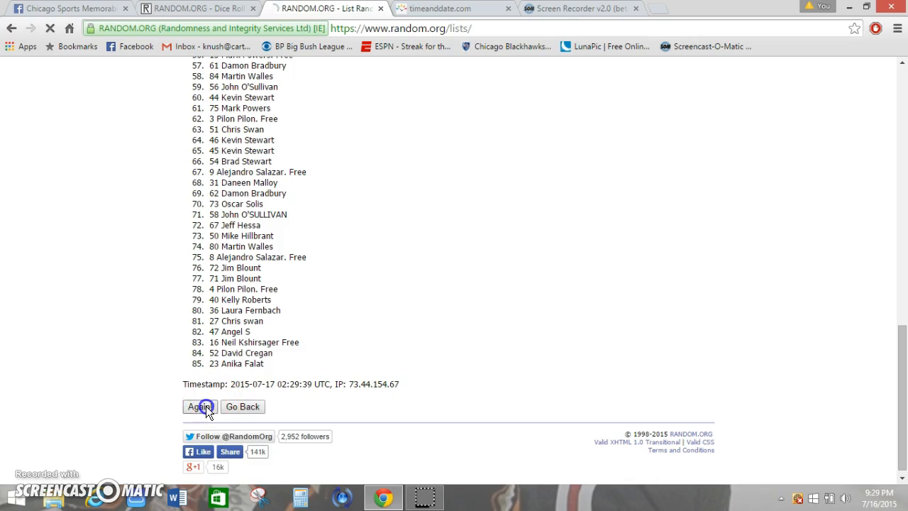
{"action": "left_click", "coordinate": [199, 406]}
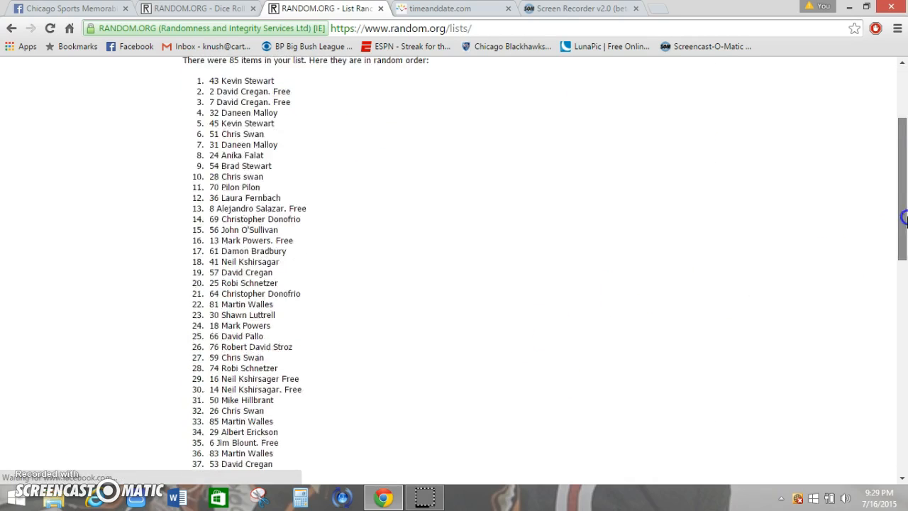
{"action": "scroll", "scroll_direction": "down", "scroll_amount": 3}
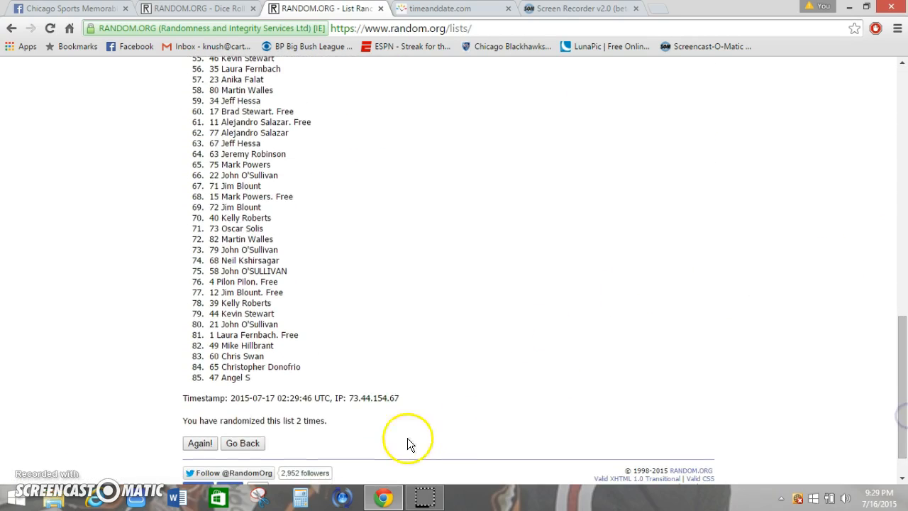
{"action": "left_click", "coordinate": [199, 442]}
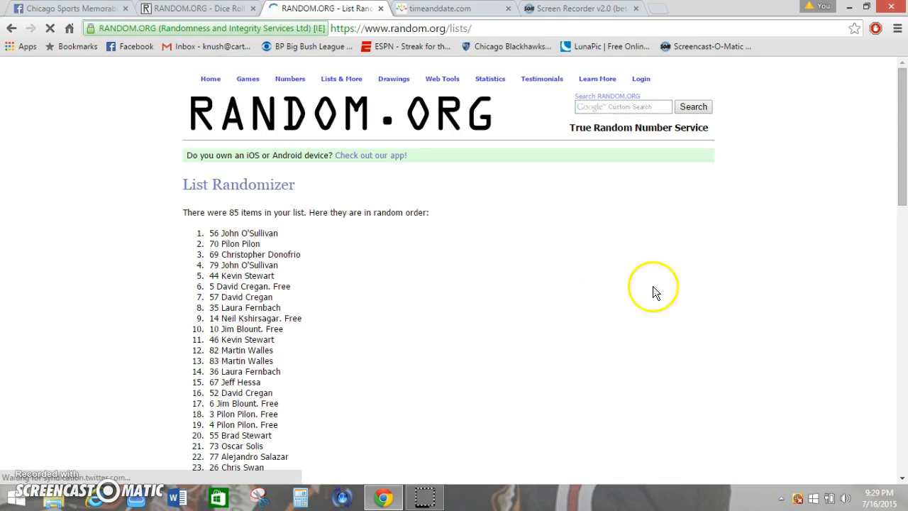
{"action": "scroll", "scroll_direction": "down", "scroll_amount": 3}
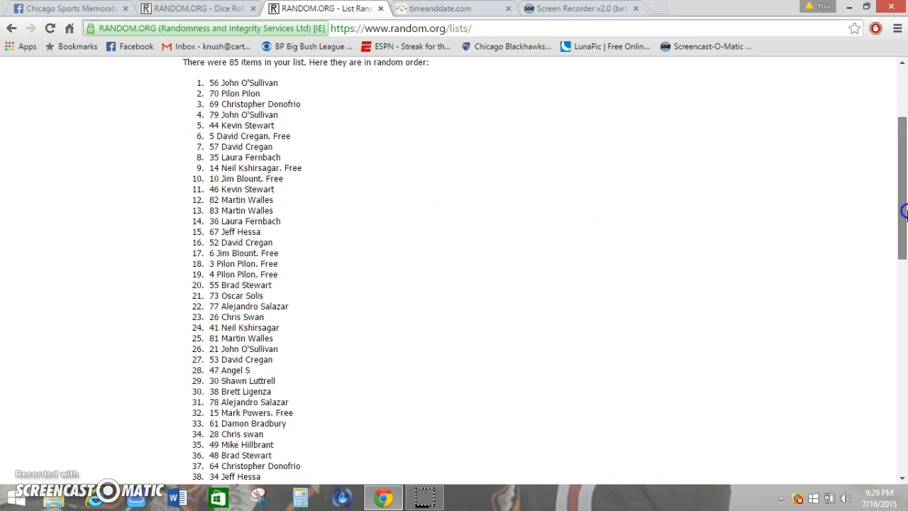
{"action": "scroll", "scroll_direction": "down", "scroll_amount": 3}
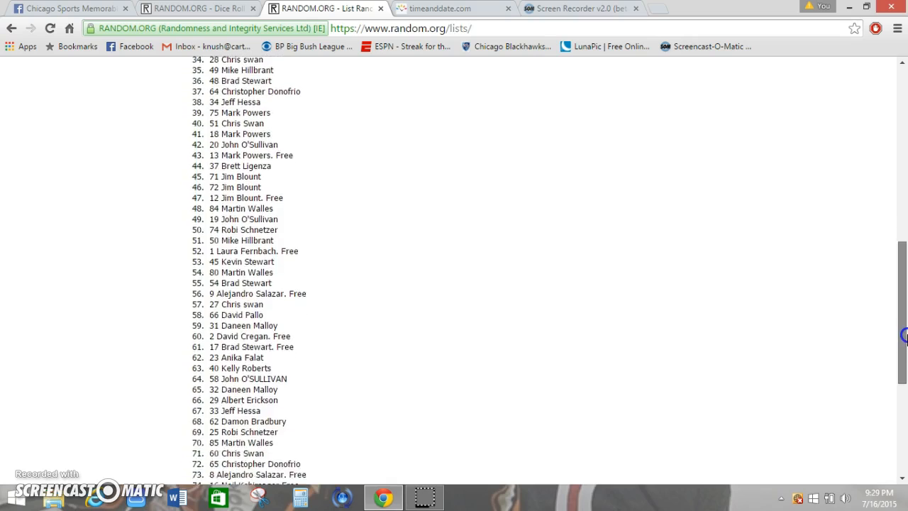
{"action": "scroll", "scroll_direction": "down", "scroll_amount": 3}
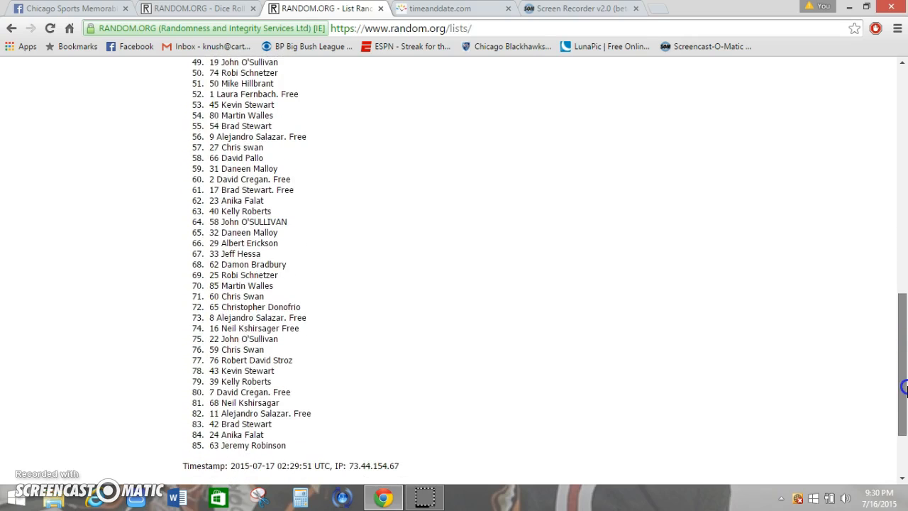
{"action": "scroll", "scroll_direction": "up", "scroll_amount": 3}
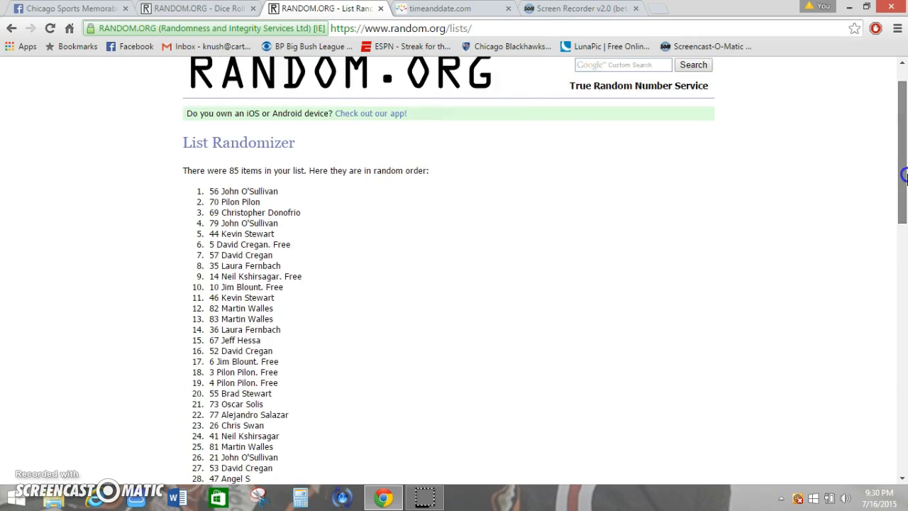
Step: Glance at the dice and timeanddate tabs, then shuffle the list a fourth time
{"action": "left_click", "coordinate": [198, 7]}
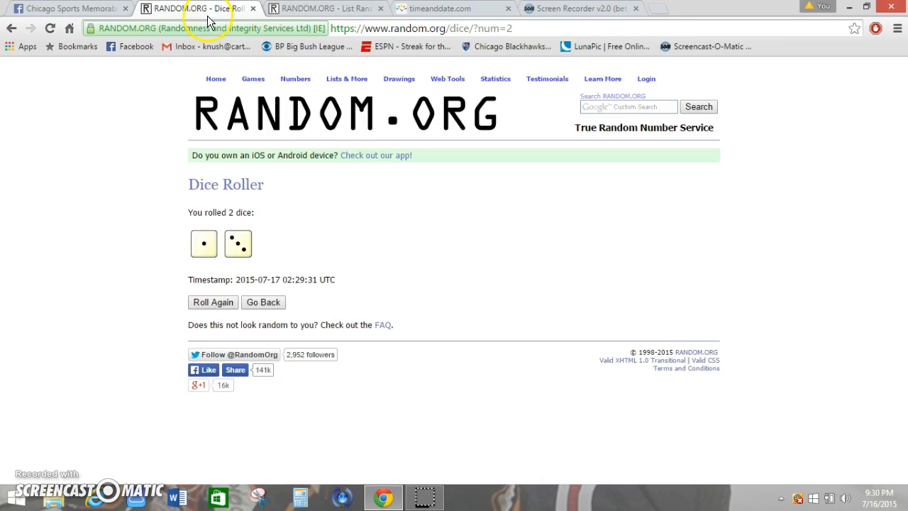
{"action": "left_click", "coordinate": [447, 8]}
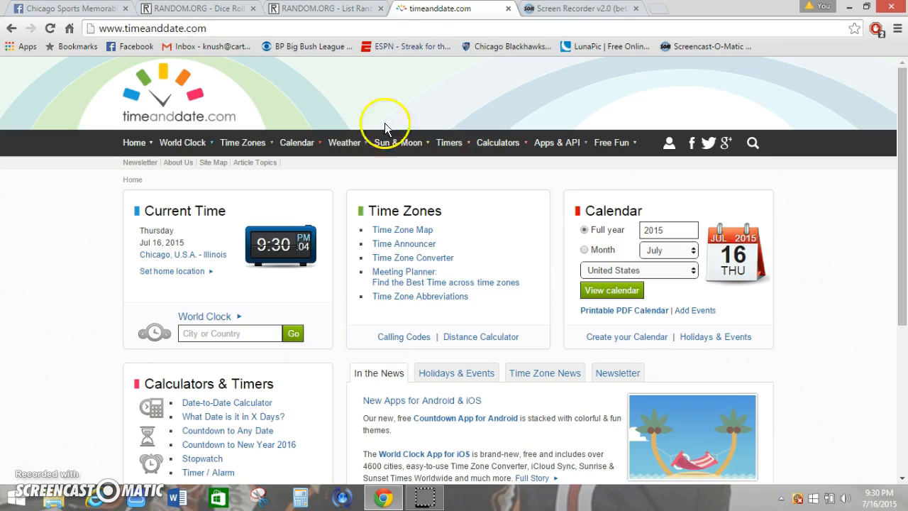
{"action": "left_click", "coordinate": [322, 8]}
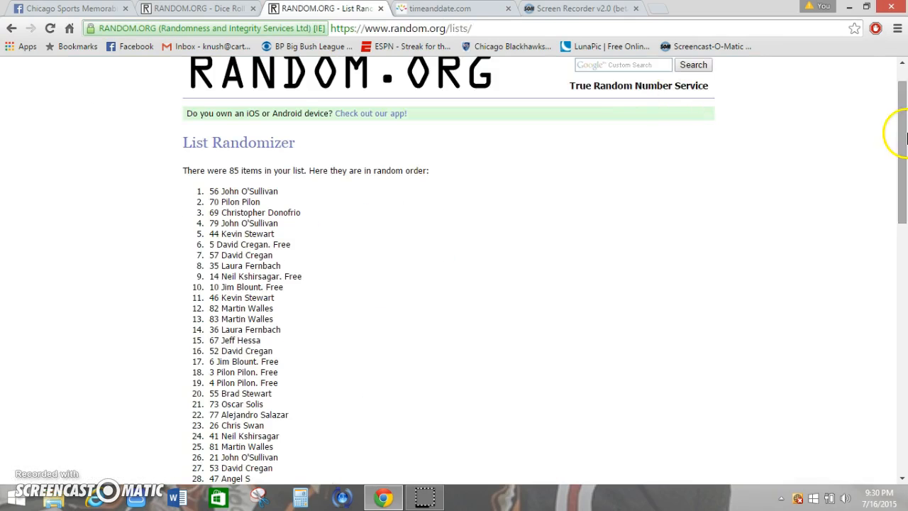
{"action": "scroll", "scroll_direction": "down", "scroll_amount": 3}
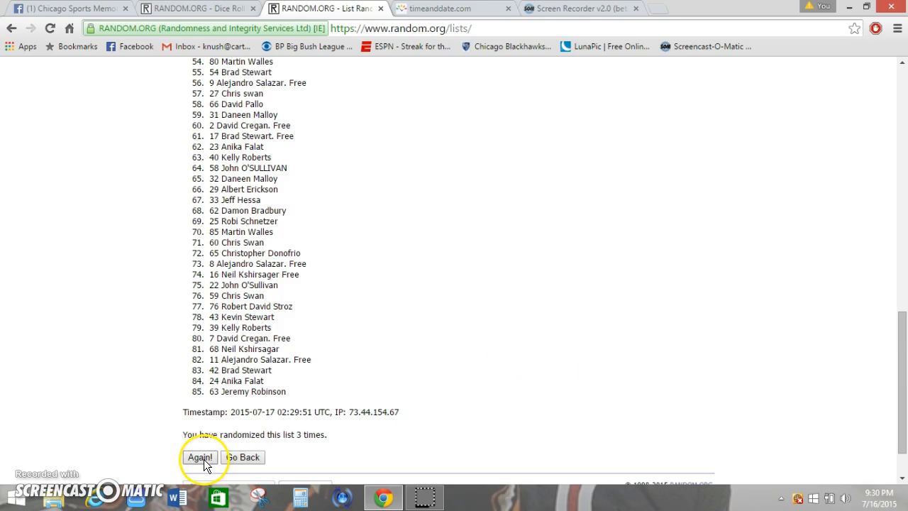
{"action": "left_click", "coordinate": [200, 457]}
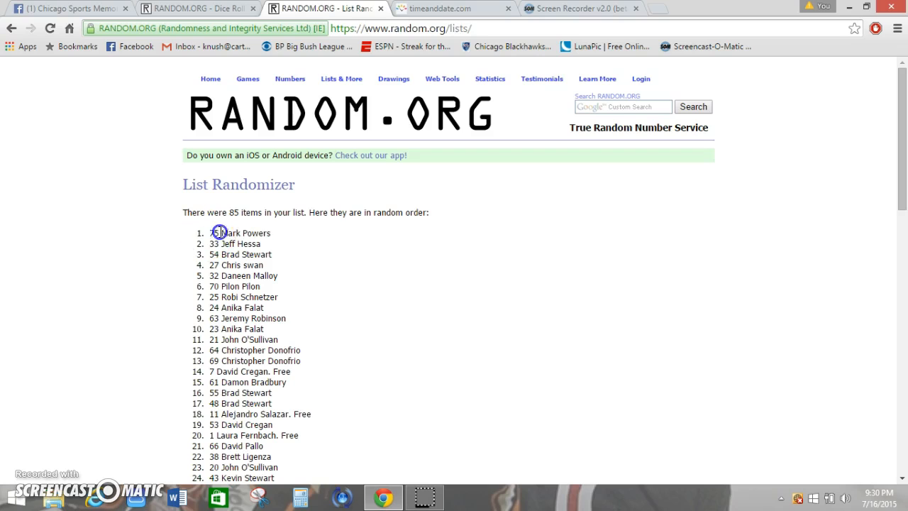
{"action": "double_click", "coordinate": [239, 233]}
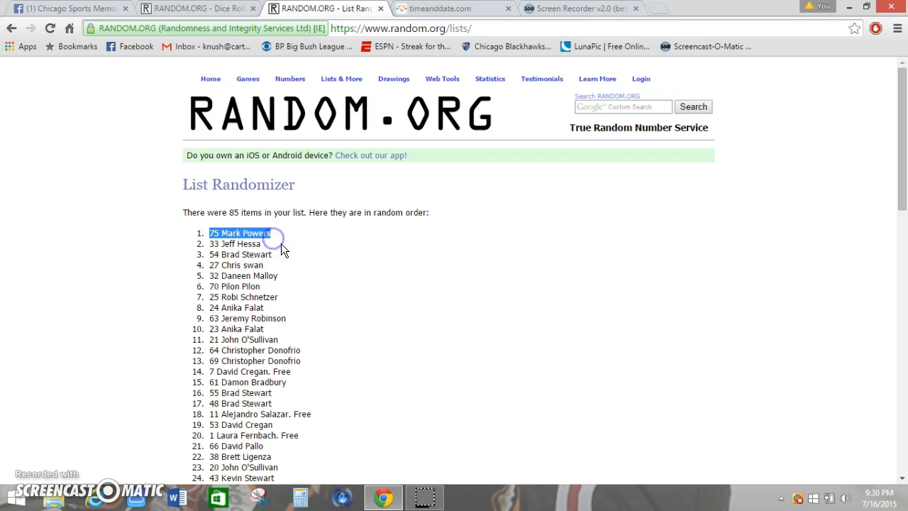
{"action": "left_click", "coordinate": [199, 8]}
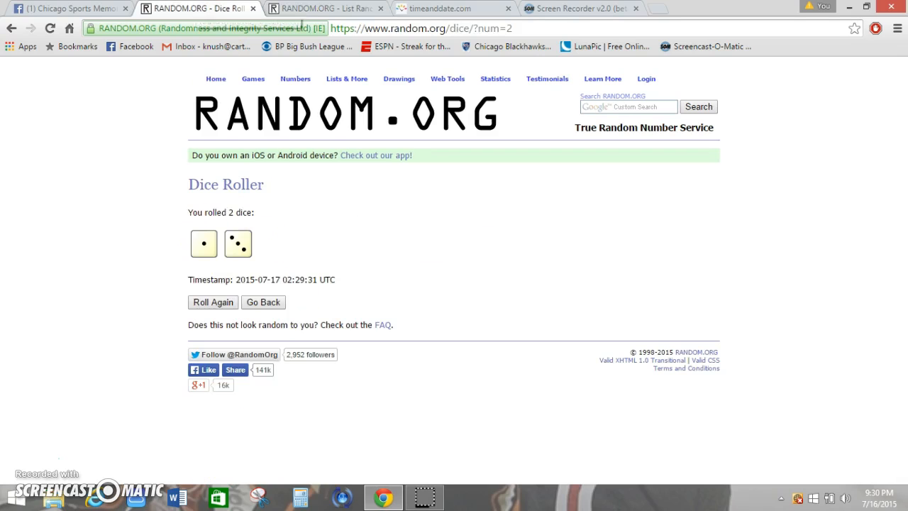
{"action": "left_click", "coordinate": [322, 7]}
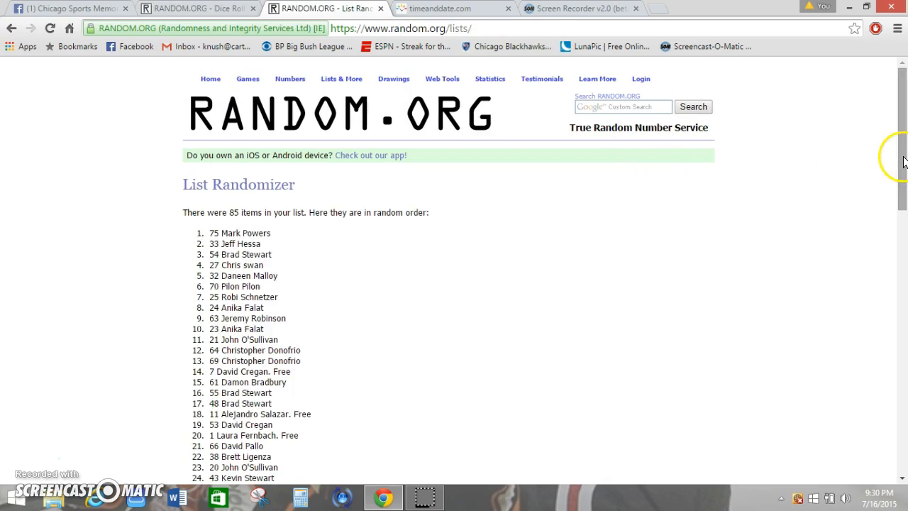
{"action": "scroll", "scroll_direction": "down", "scroll_amount": 3}
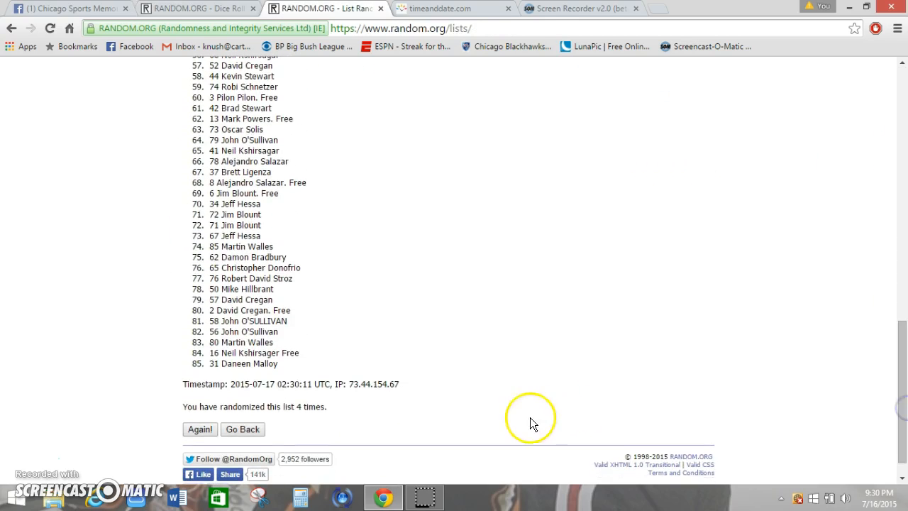
{"action": "left_click", "coordinate": [451, 8]}
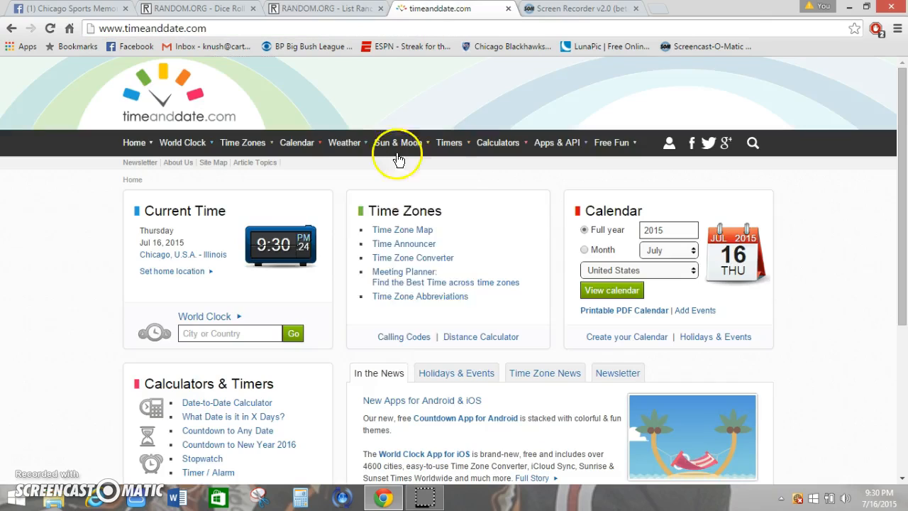